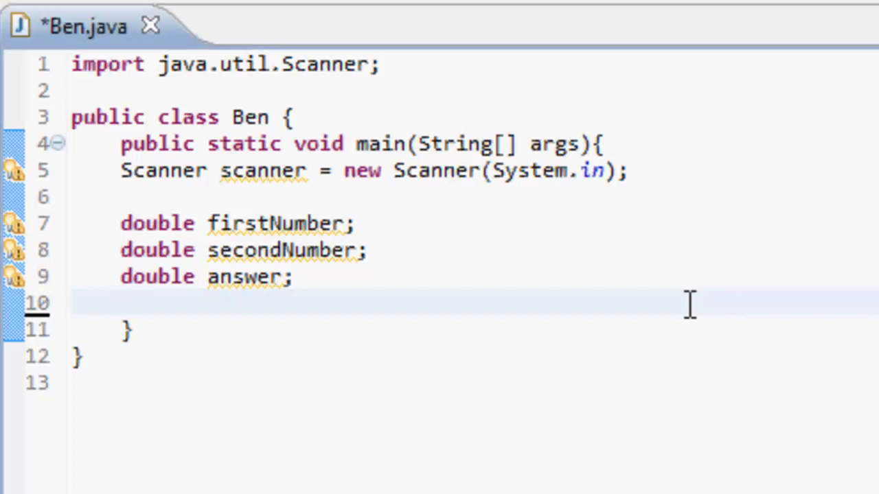
Add an addNumbers(); call on a new blank line after the three double declarations in main
click(122, 303)
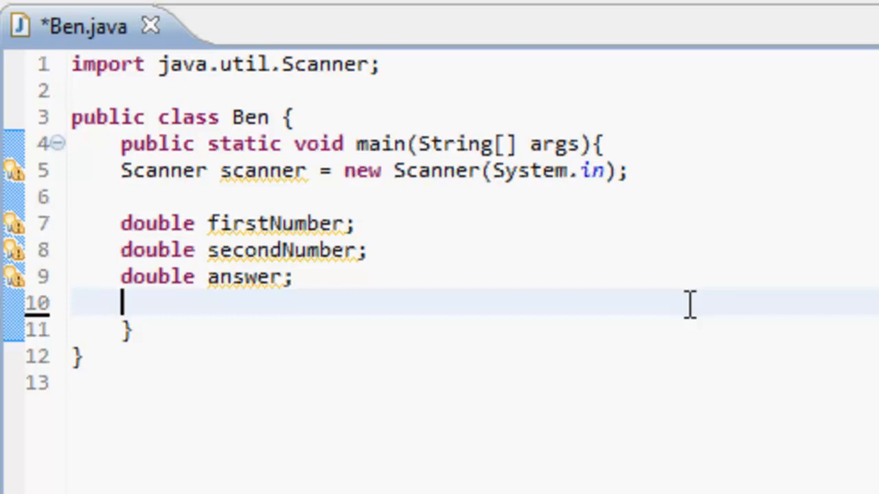
key(Return)
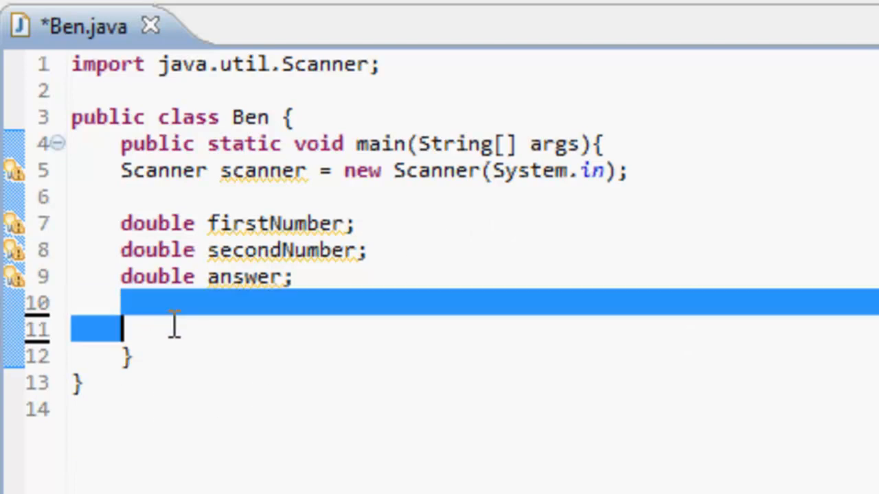
click(216, 329)
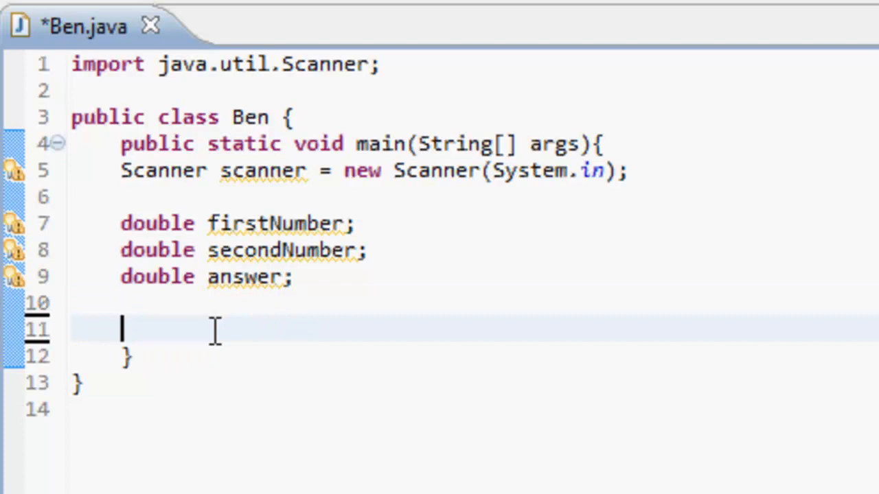
text(addNum)
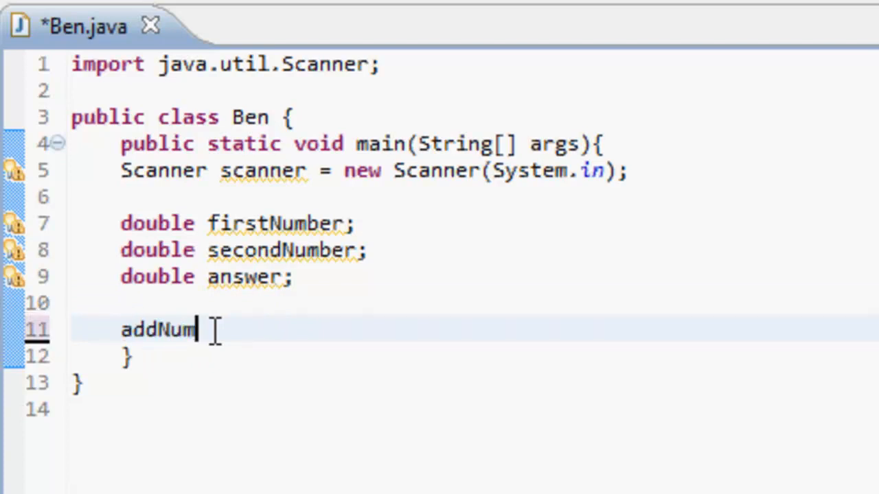
text(ber();)
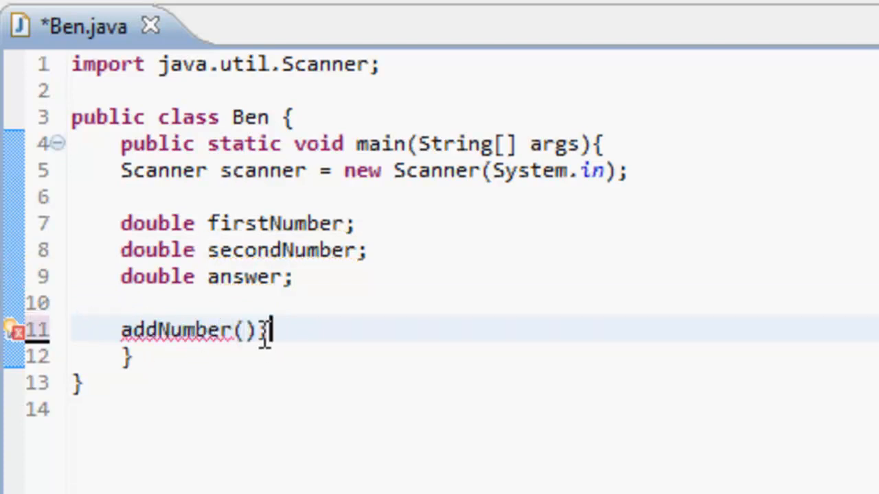
text(s);)
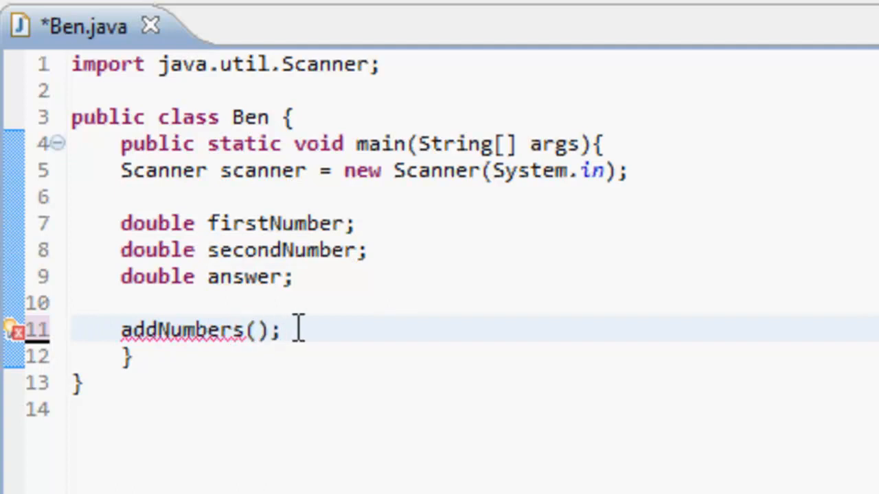
double_click(178, 330)
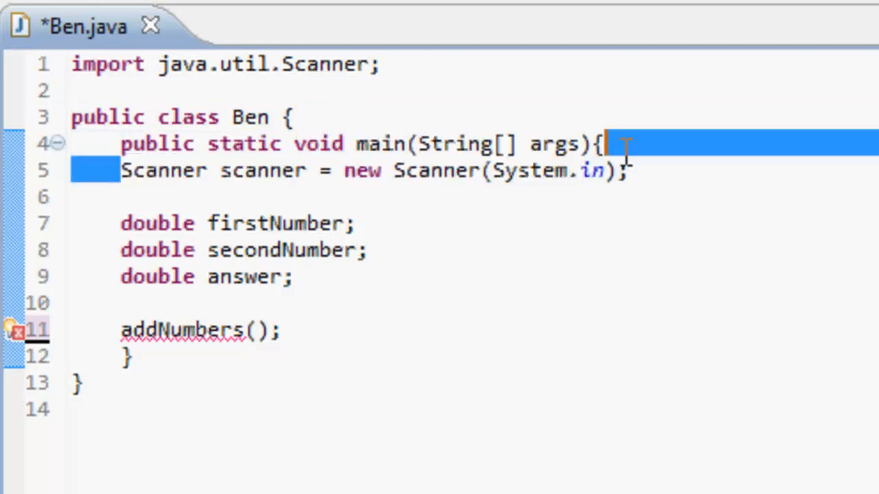
Place the cursor above the addNumbers() call to generate its method stub
click(120, 223)
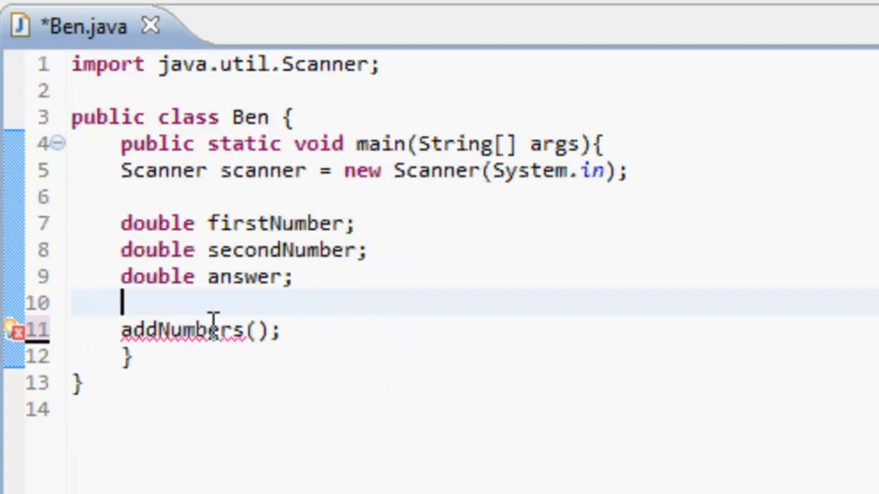
mouse_move(288, 460)
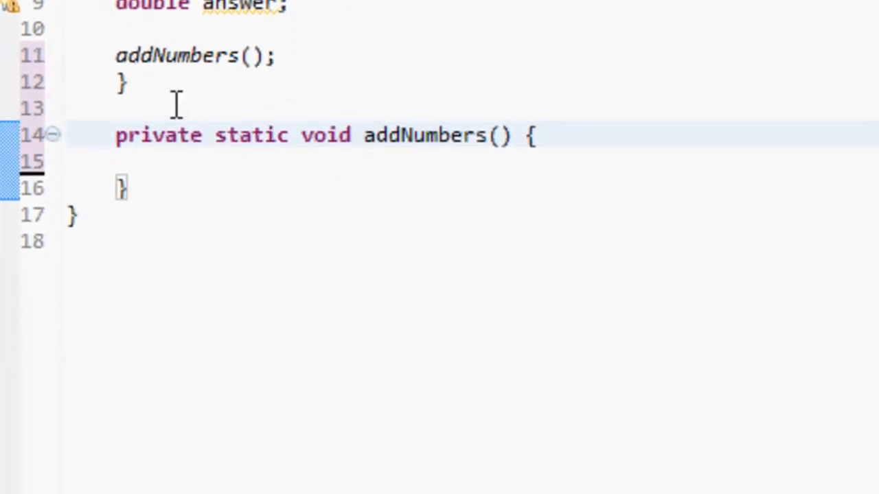
Change the addNumbers header from private static void to public static int
text(pub)
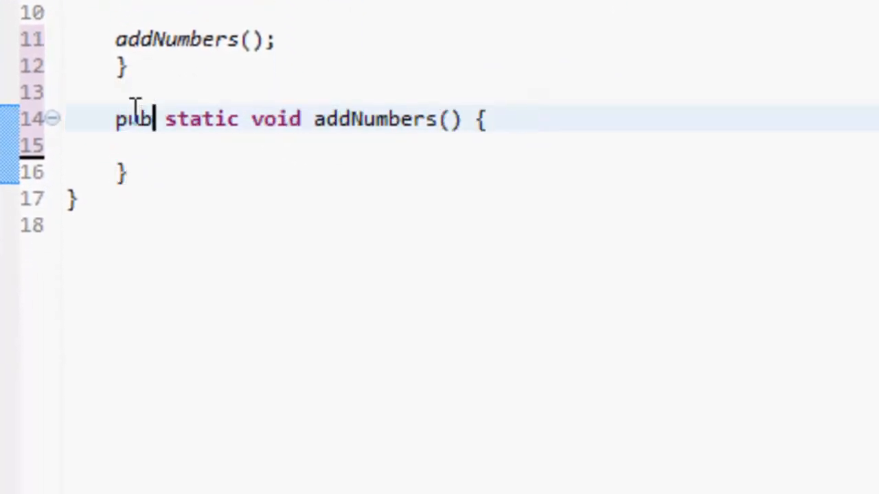
text(lic)
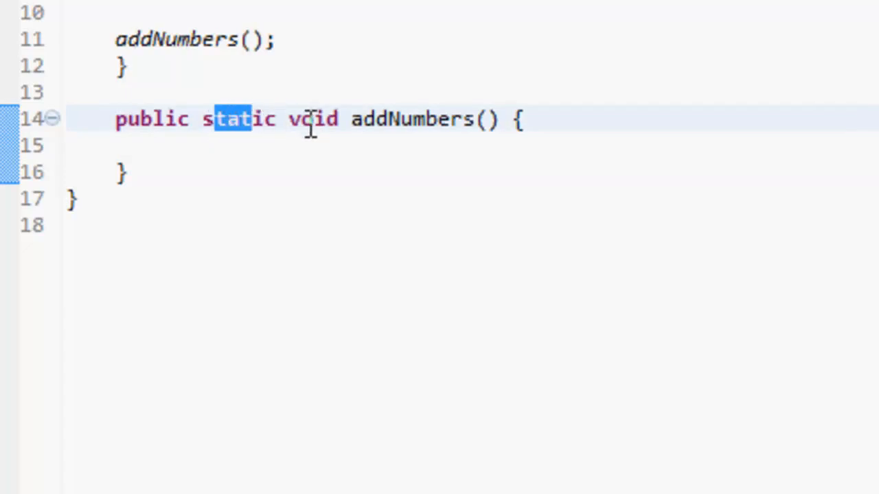
click(165, 145)
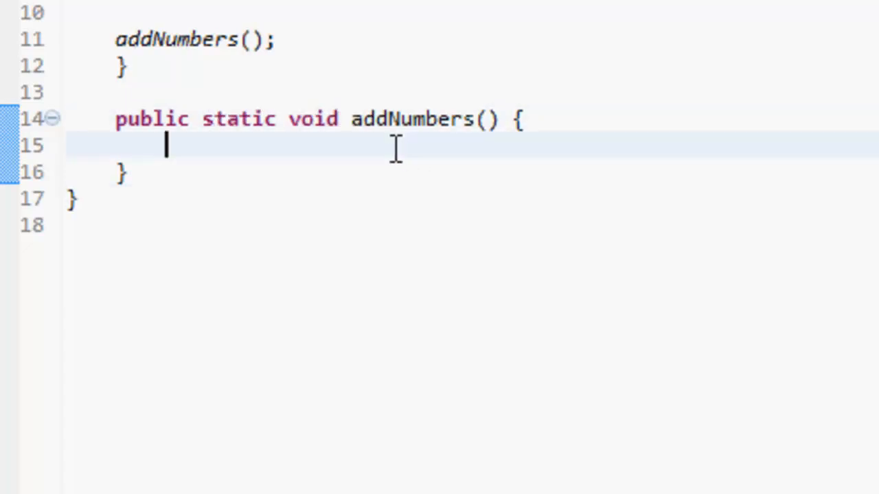
click(336, 119)
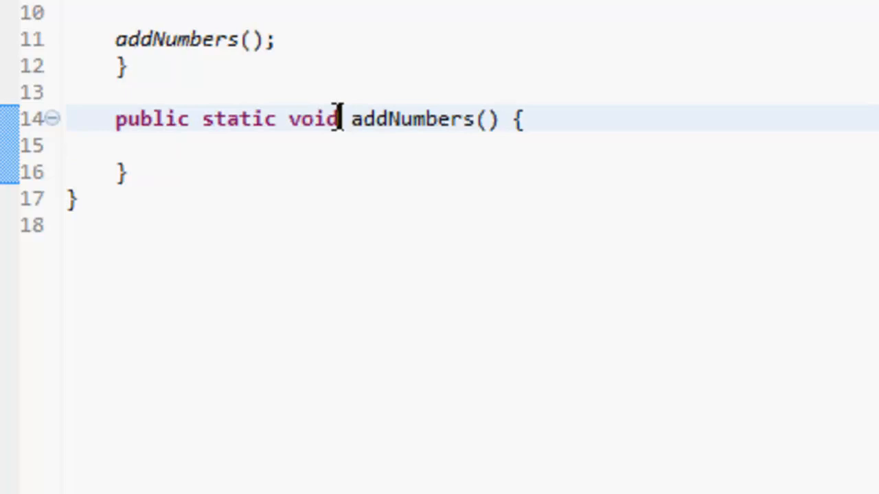
text(int)
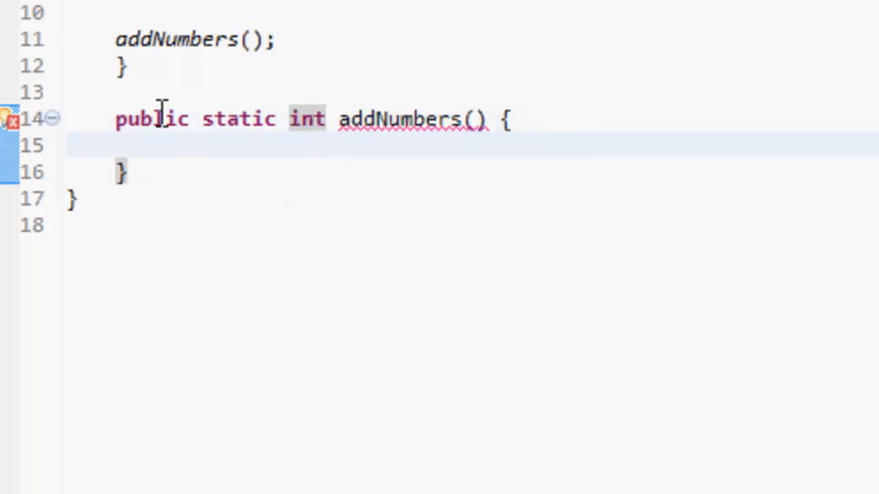
double_click(153, 118)
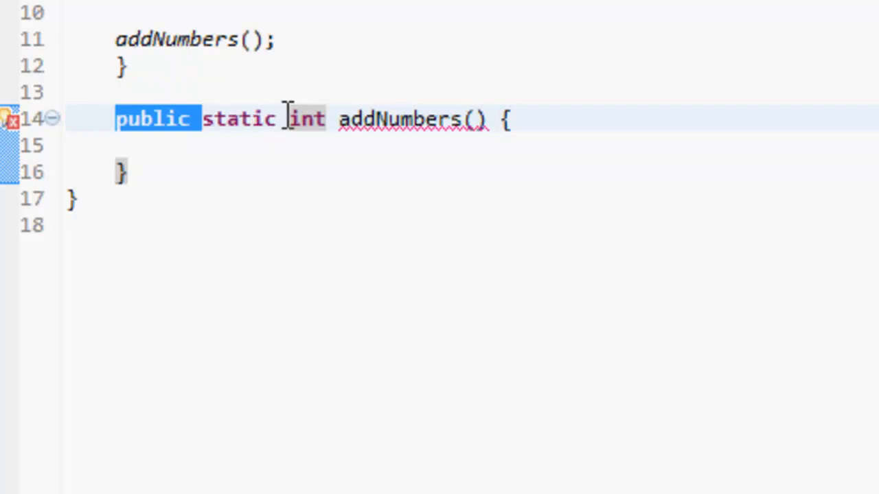
click(344, 144)
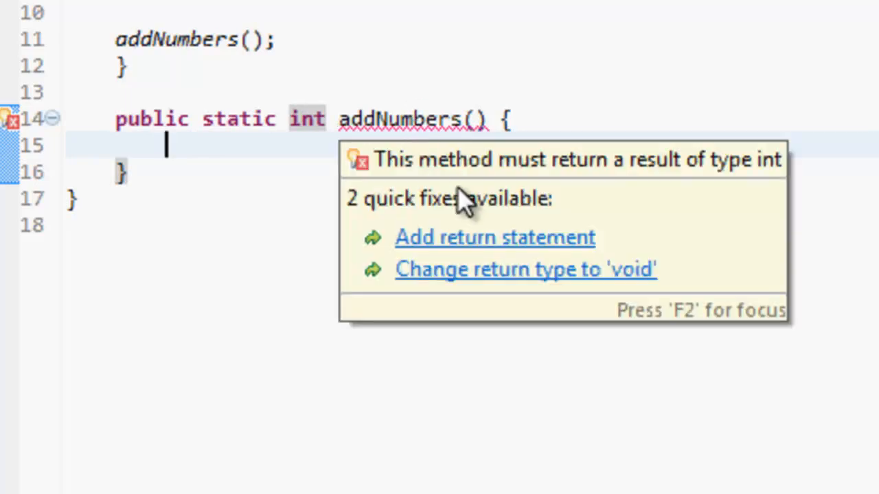
Remove the generated return and assign firstNumber and secondNumber = 6 in addNumbers
click(495, 237)
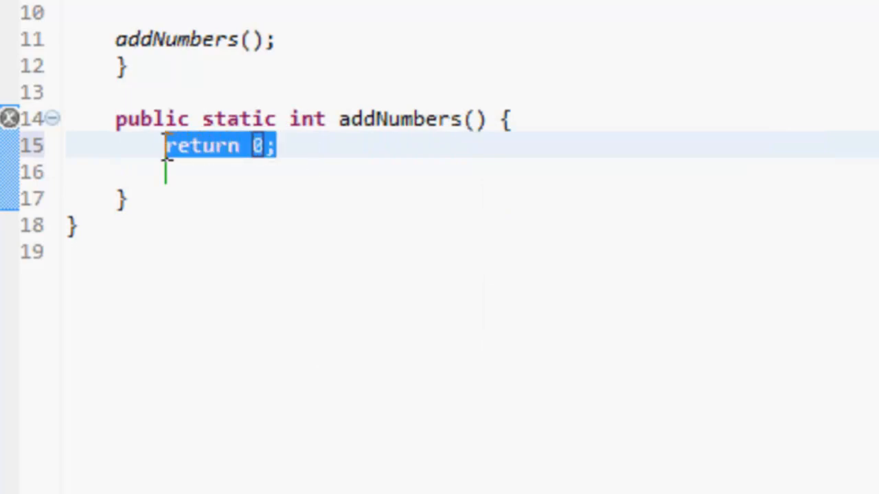
key(Delete)
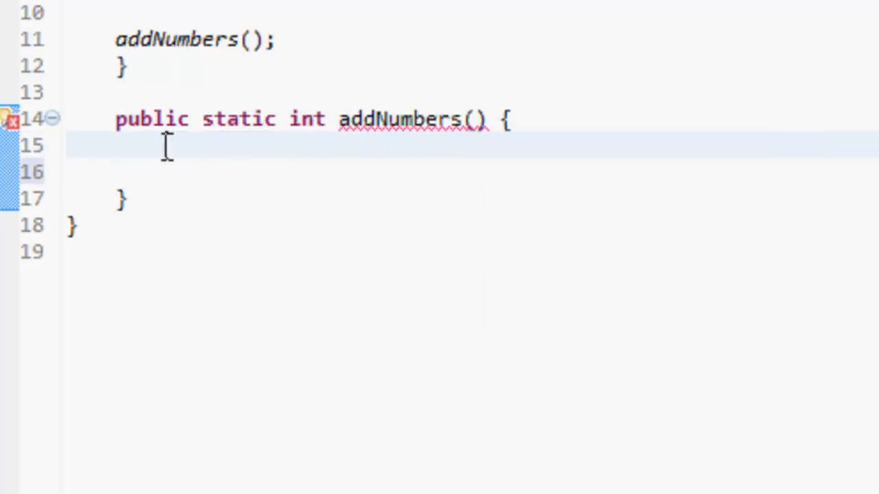
mouse_move(367, 196)
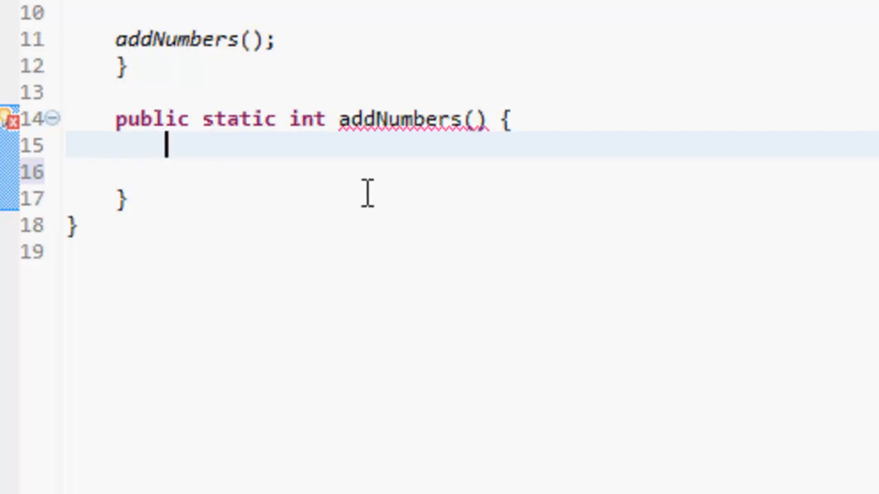
text(first)
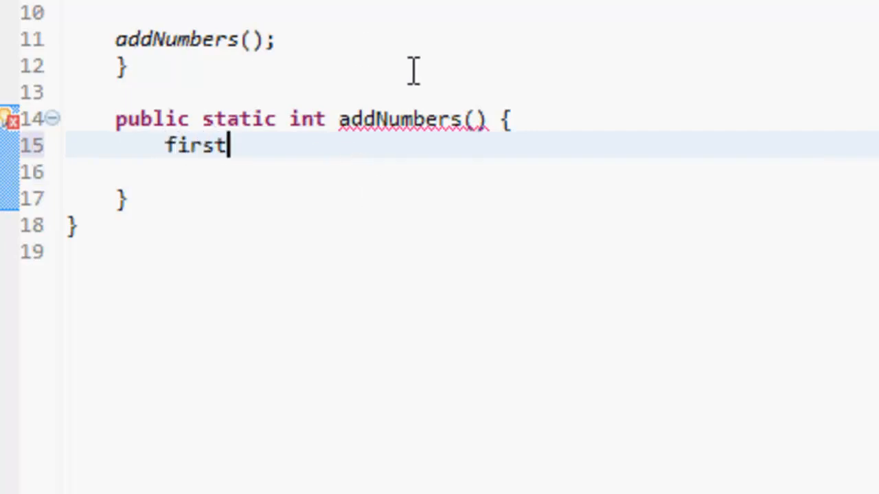
text(Number +)
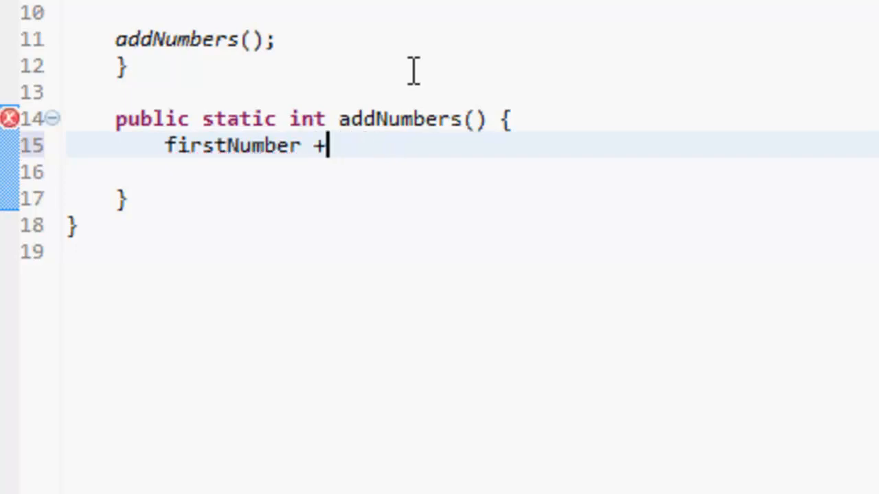
text(= 5;)
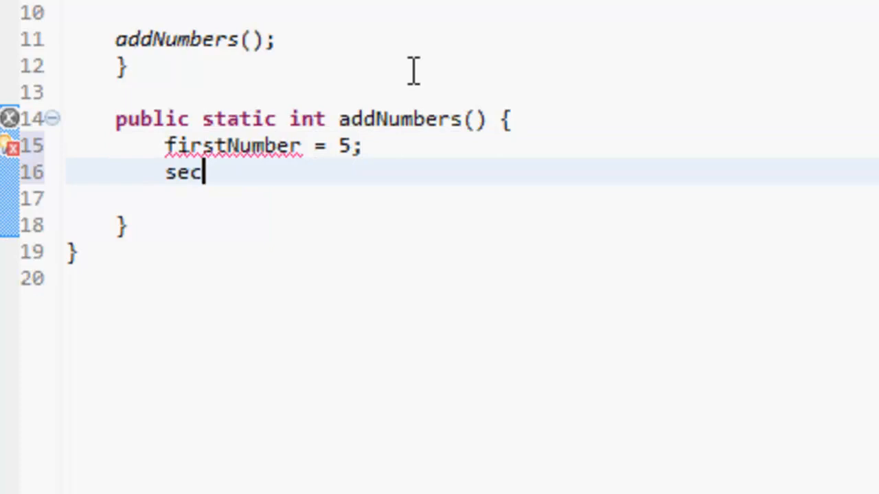
text(ondNumber =)
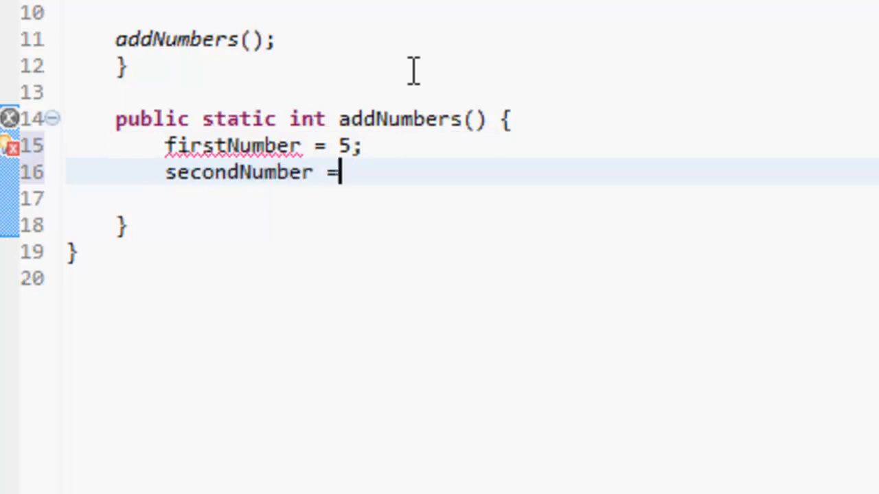
text(6;)
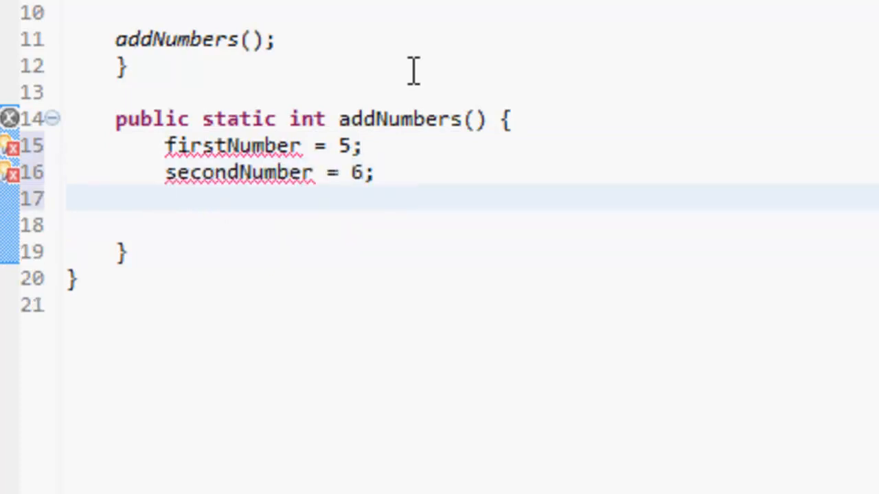
Add answer = firstNumber + secondNumber; and start a double declaration at the body's top
text(answer)
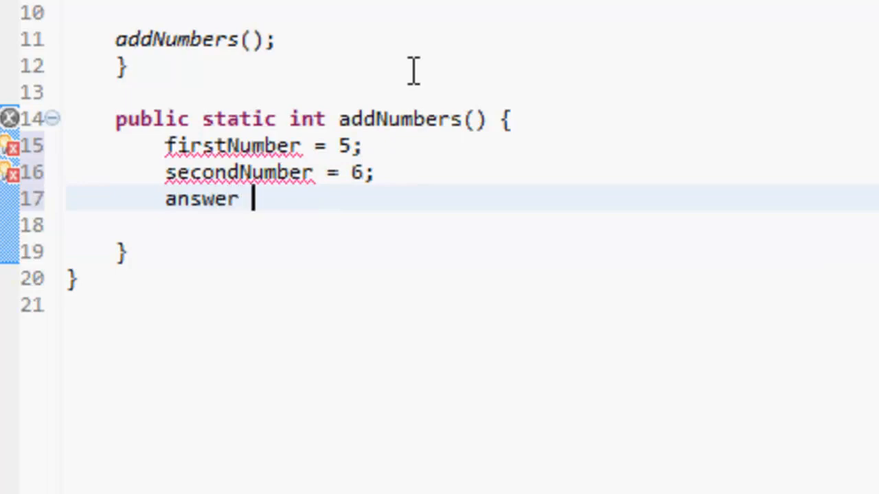
text(= firs)
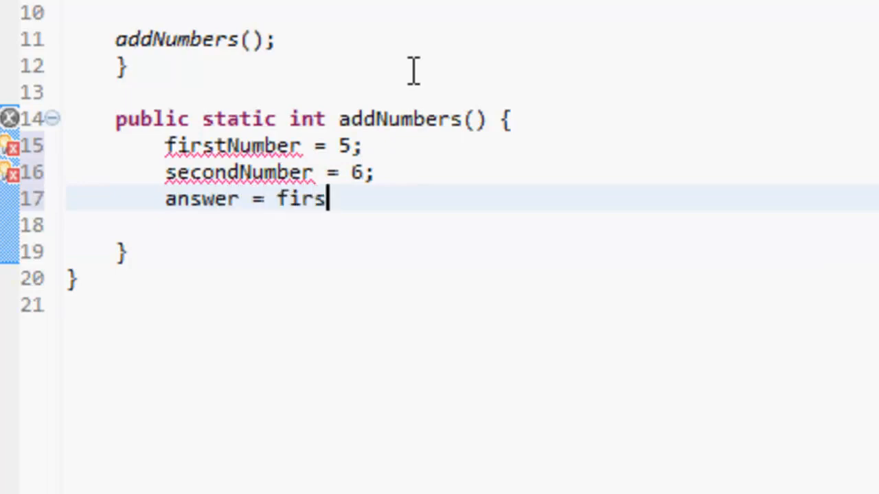
text(tNumber +)
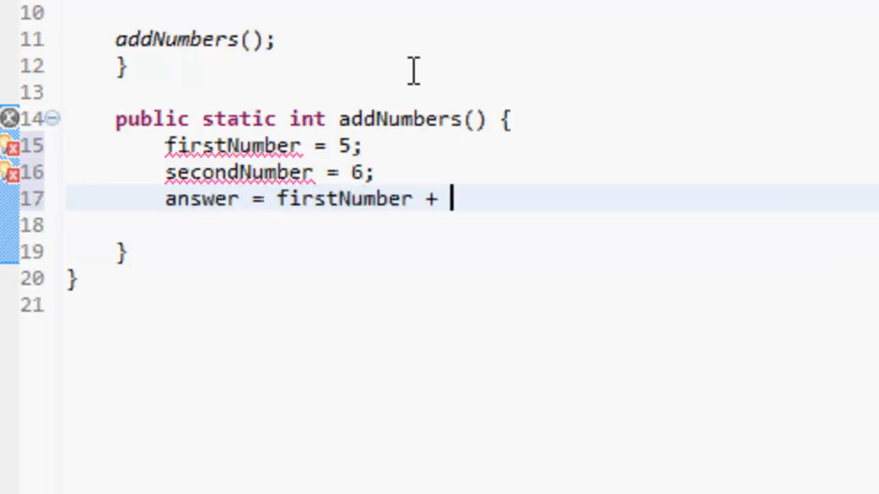
text(secondNu)
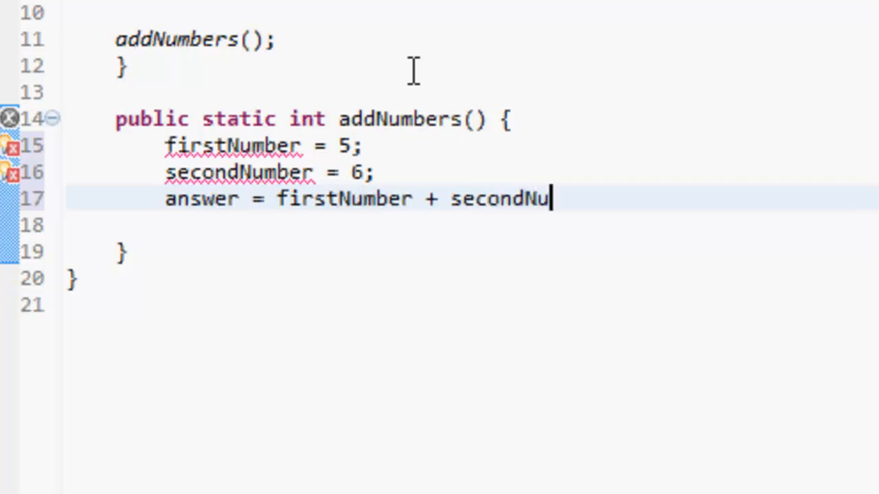
text(mber;)
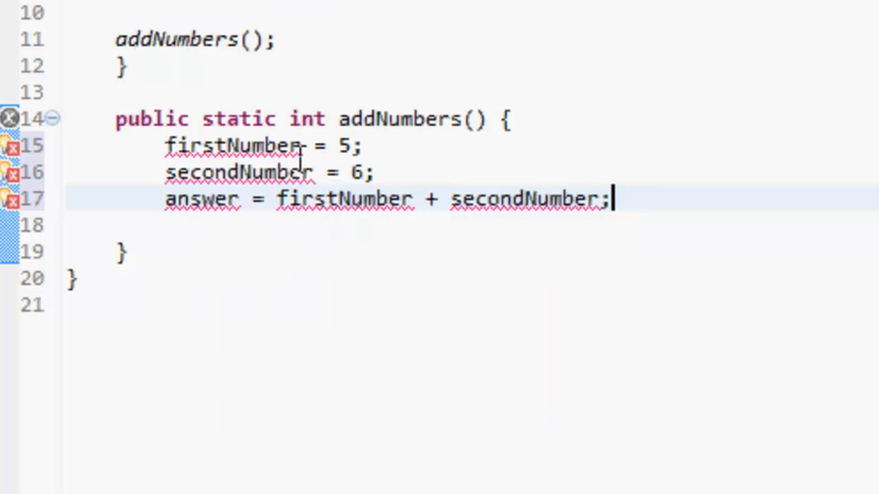
click(570, 119)
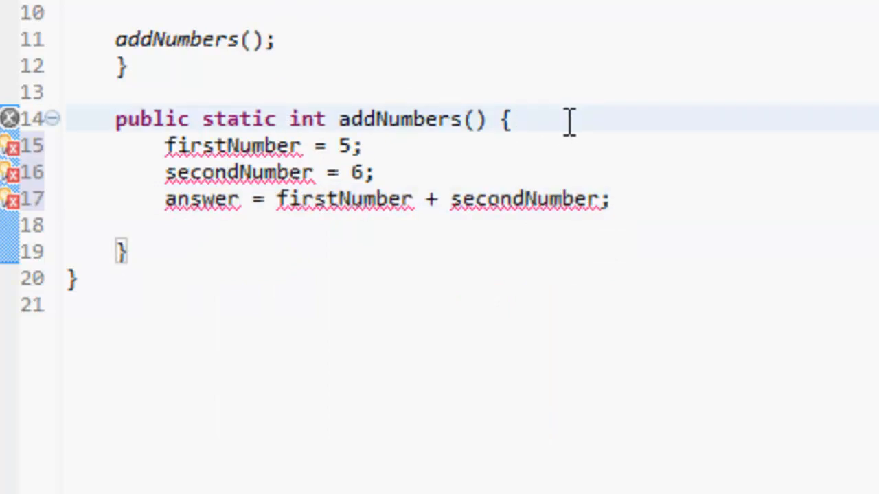
text(dou)
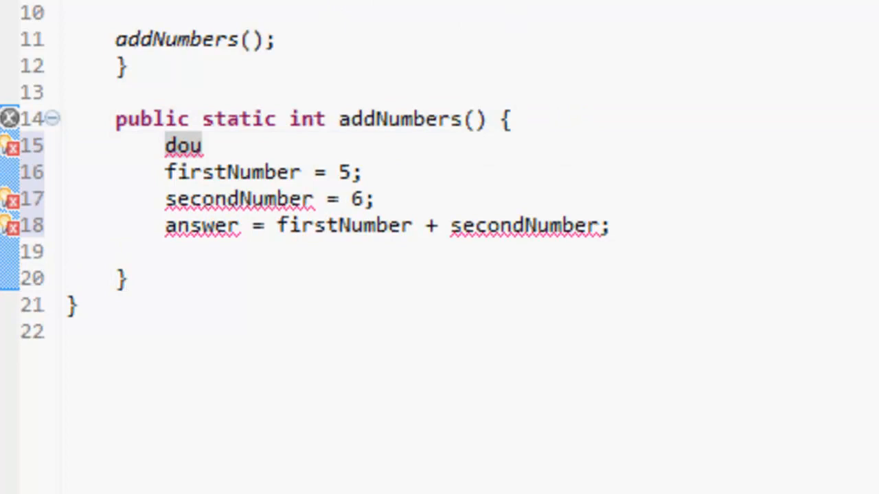
scroll(up, 3)
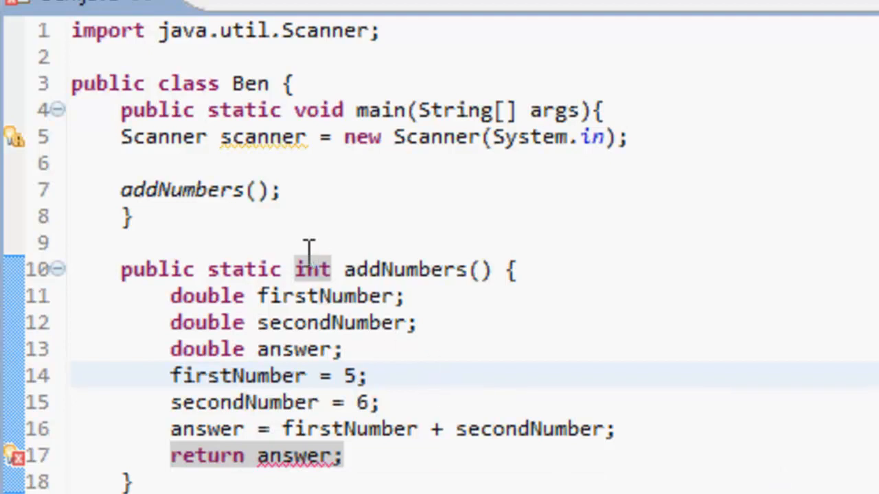
Declare the variables as double and make addNumbers return a double
text(double)
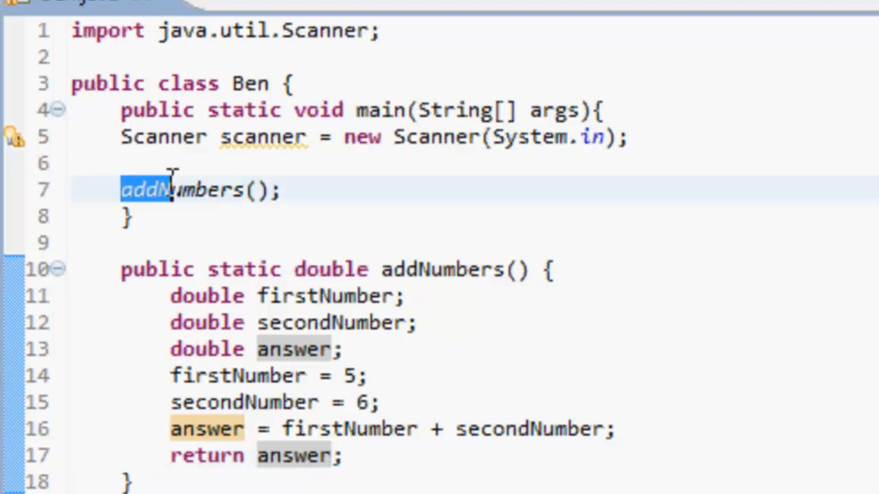
click(124, 137)
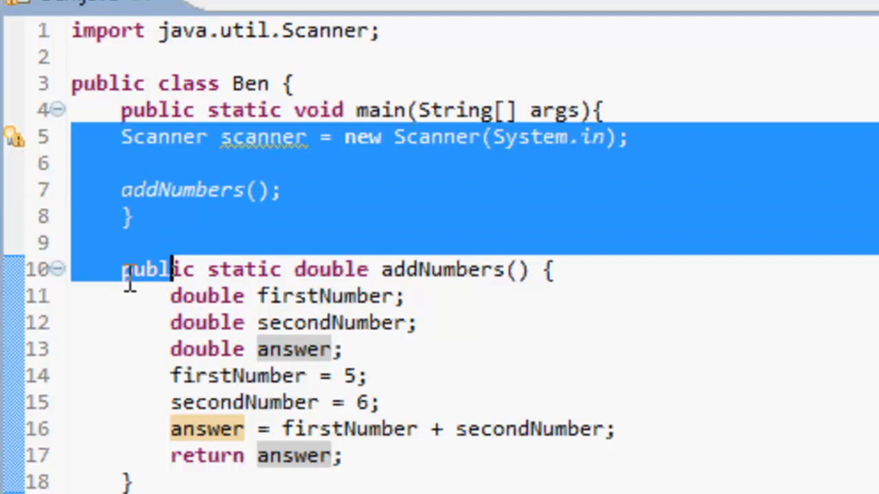
click(295, 269)
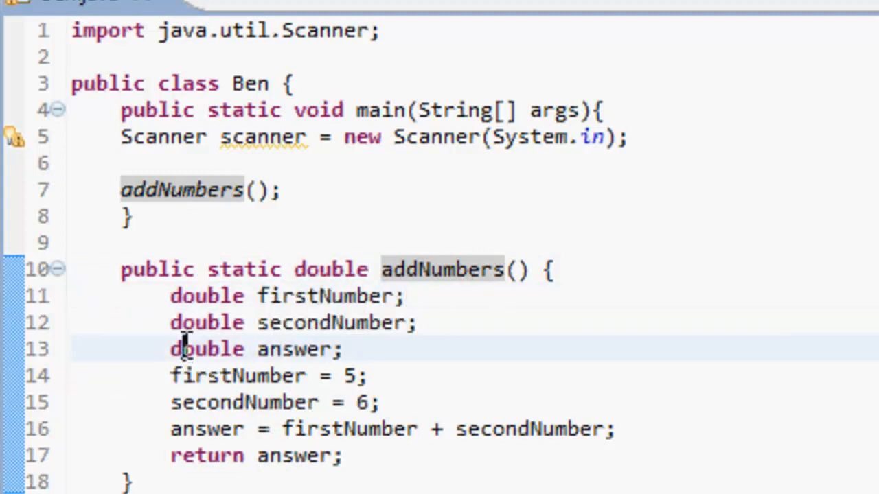
mouse_move(392, 376)
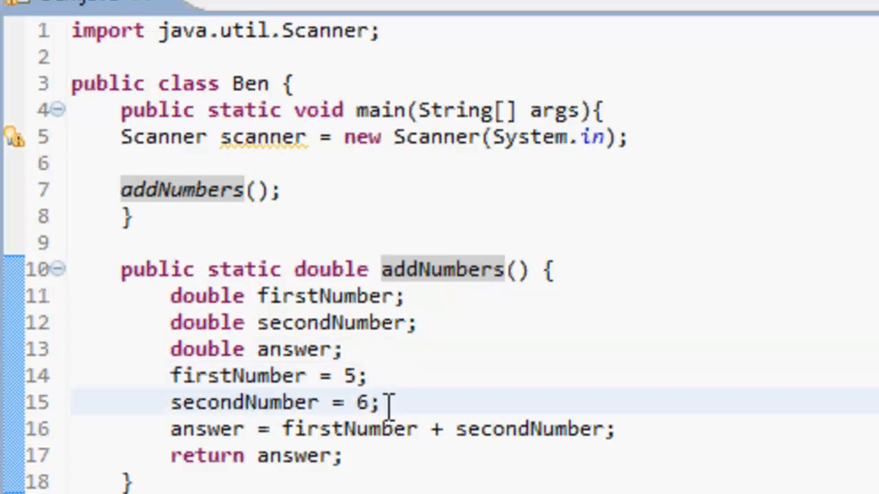
click(347, 455)
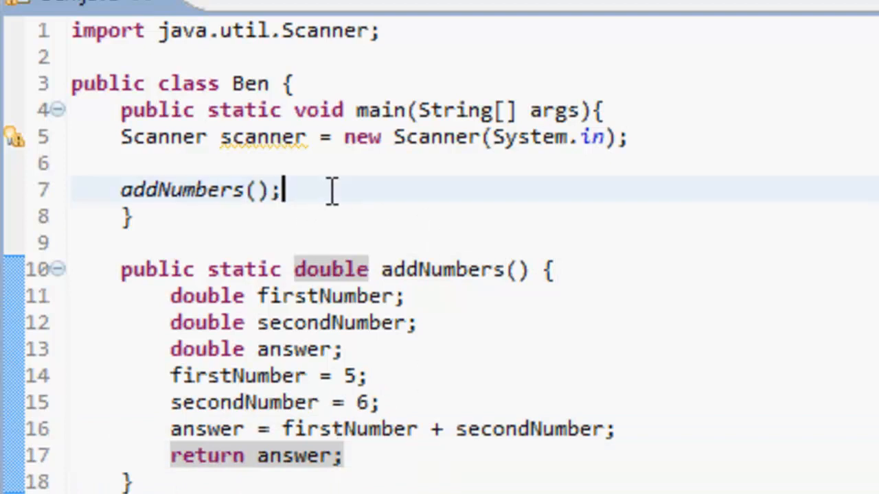
Wrap addNumbers() in System.out.println in main and run Ben, printing 11.0
text(System.out.println();)
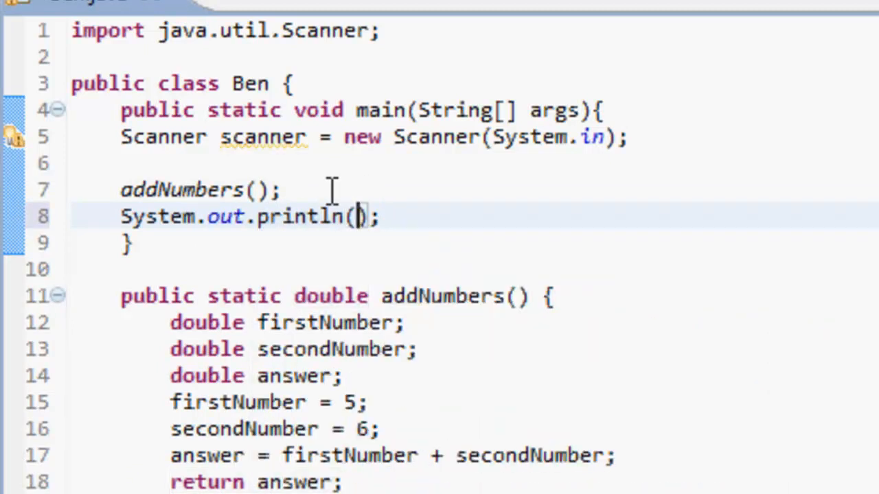
text(add)
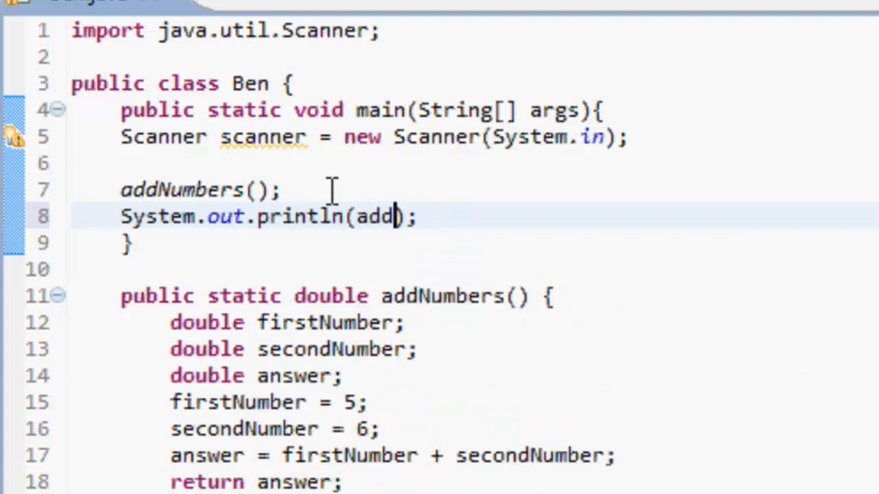
text(Numbers;)
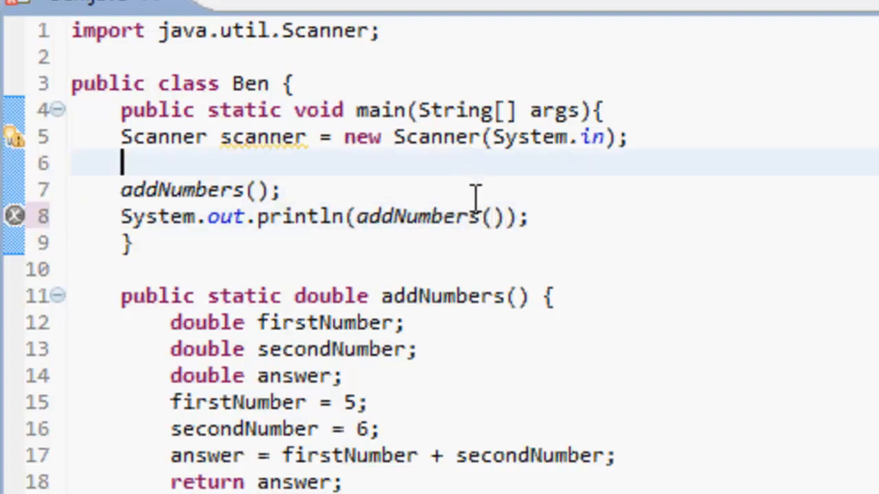
drag(347, 216, 529, 216)
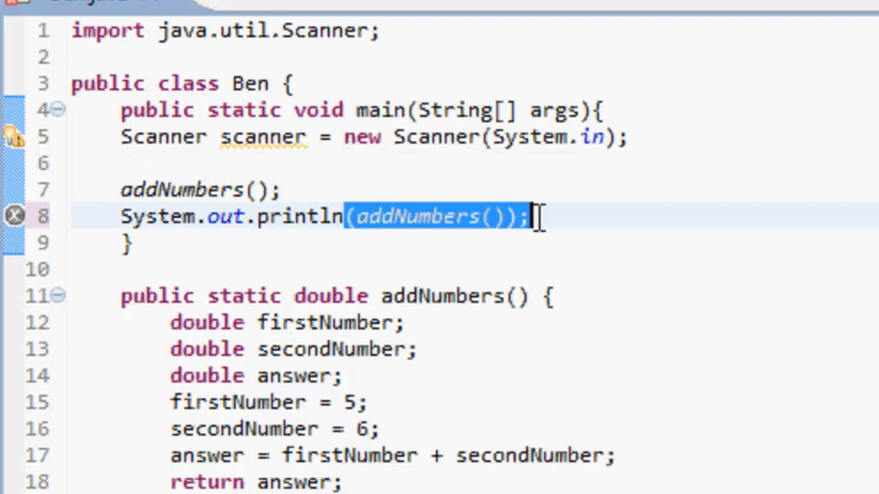
click(364, 429)
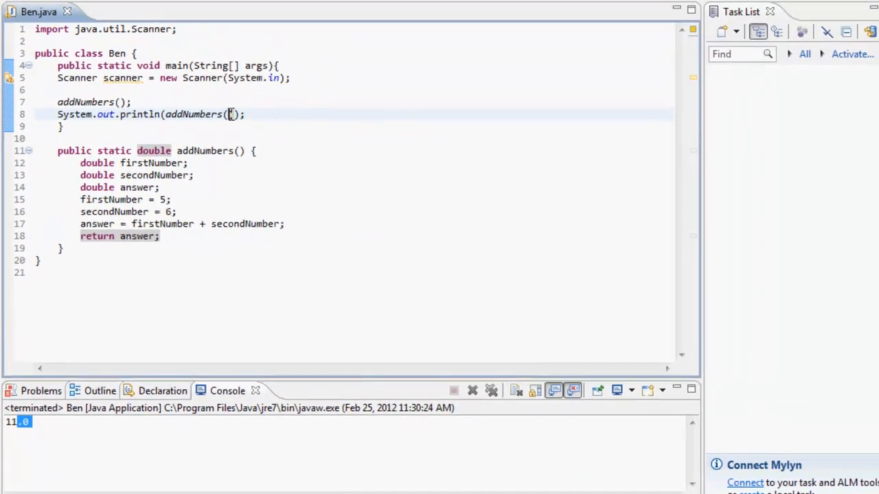
text(347869573465)
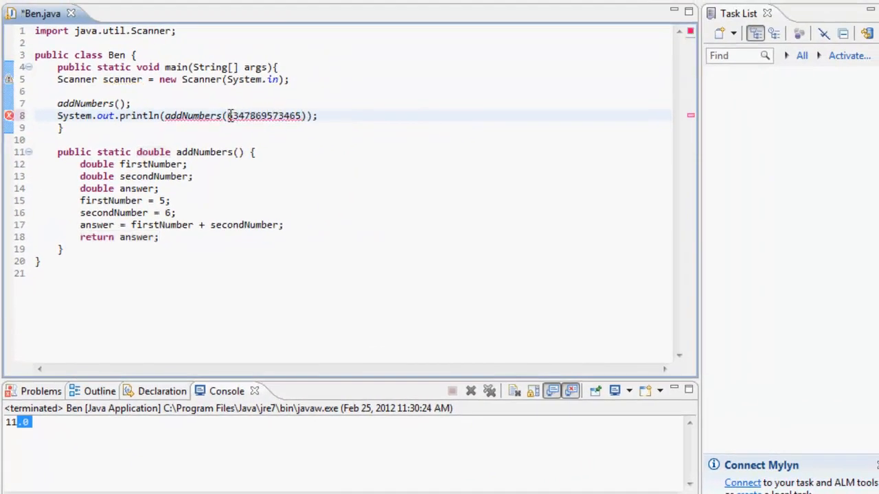